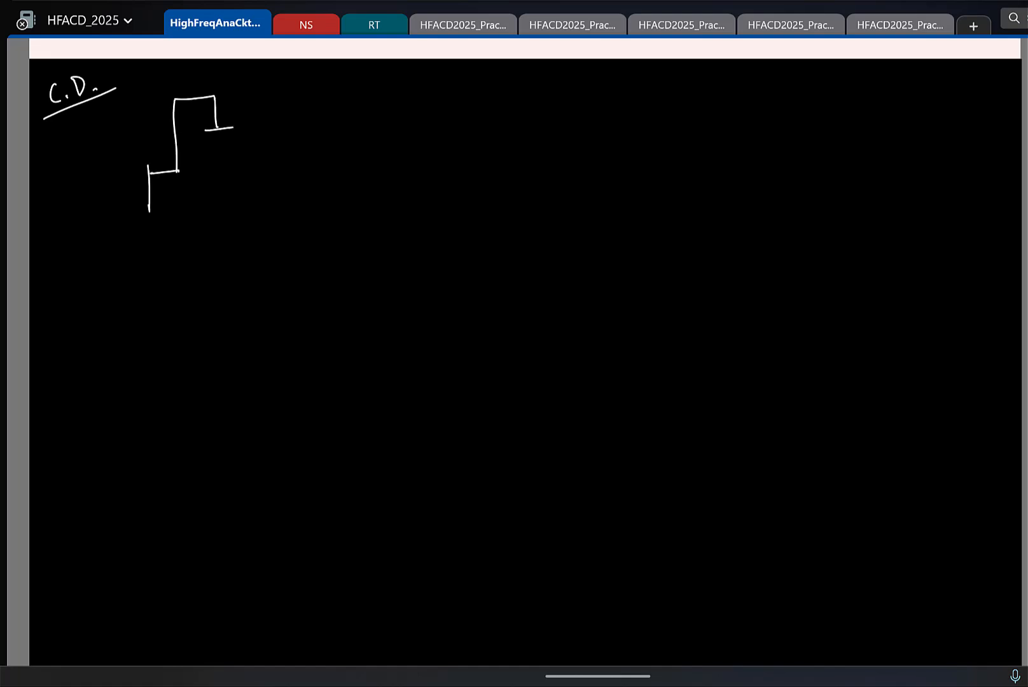
Hand-draw transistor M1 over M2, with the vi source at M1's gate and Vout marked.
drag(174, 56, 335, 230)
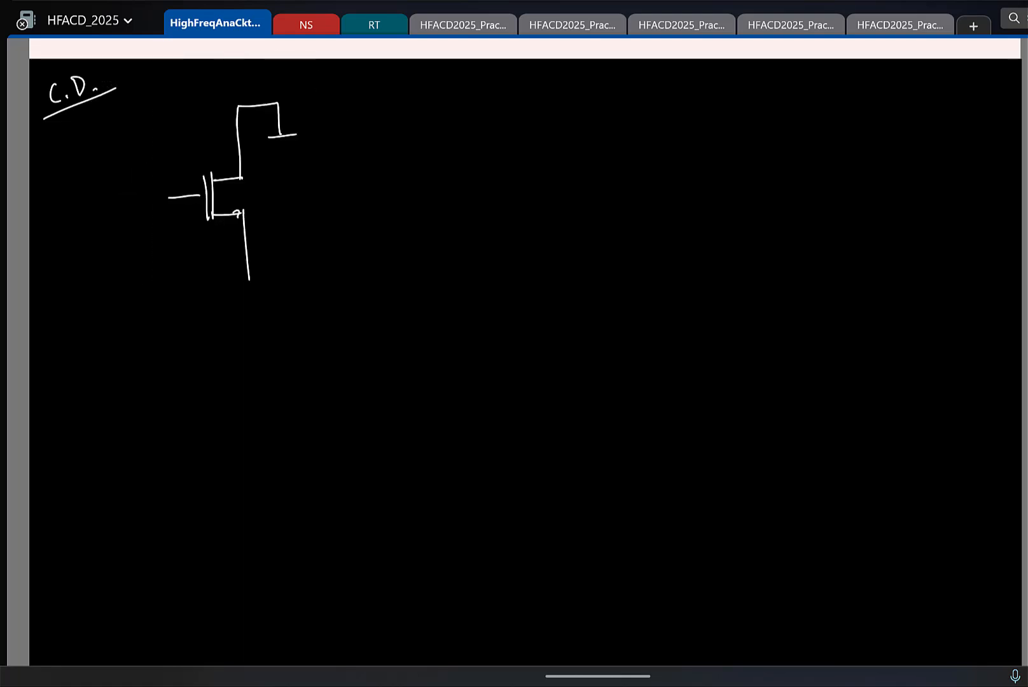
drag(197, 195, 82, 262)
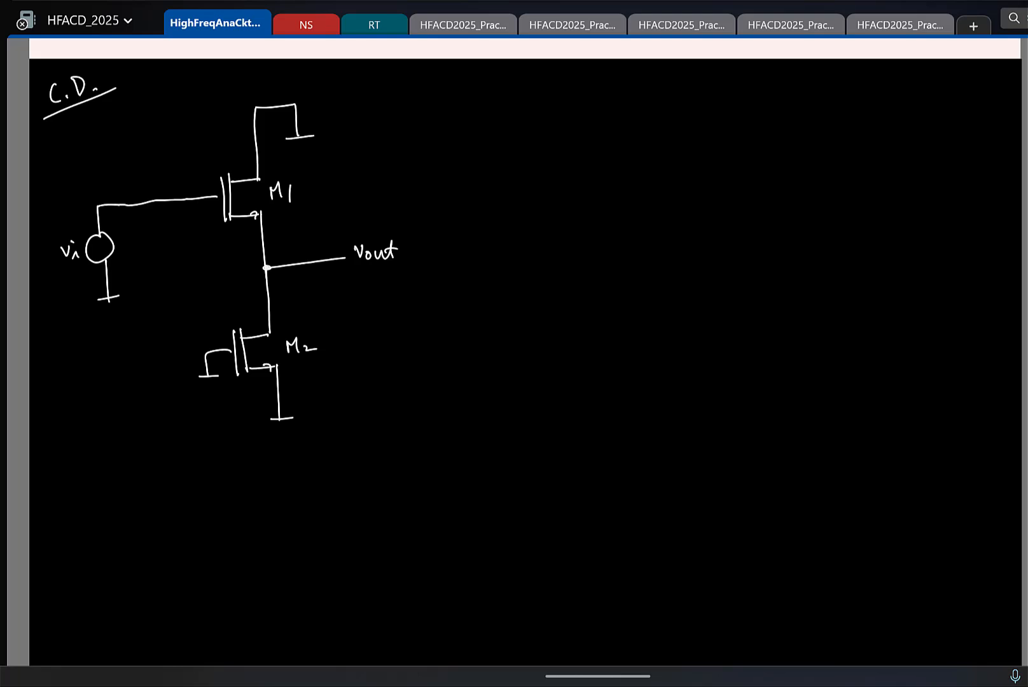
drag(230, 198, 281, 197)
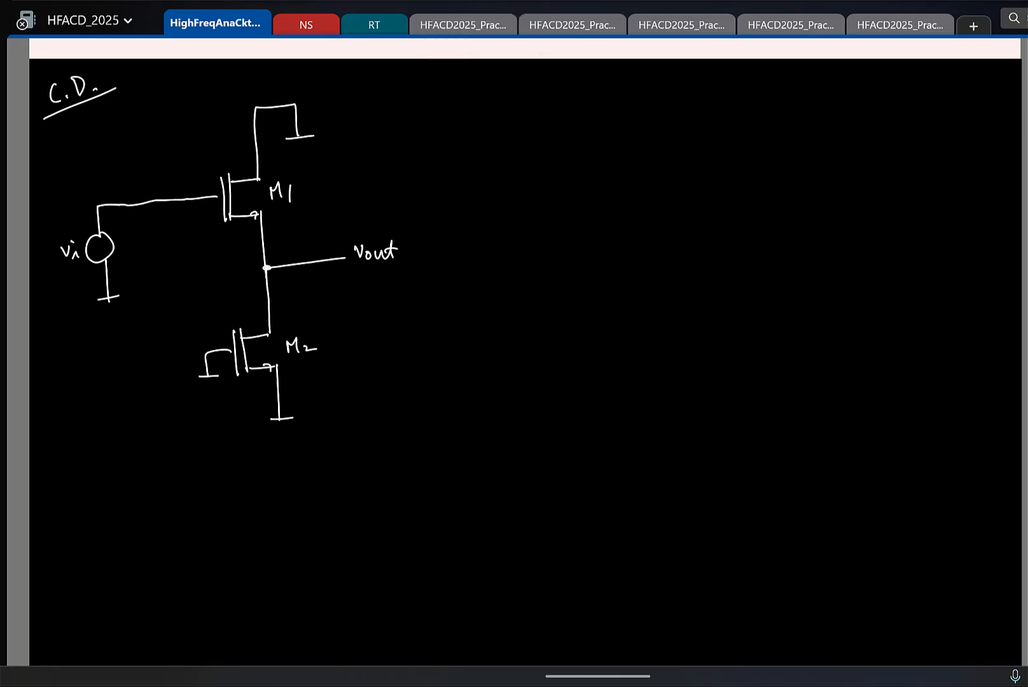
drag(156, 200, 201, 154)
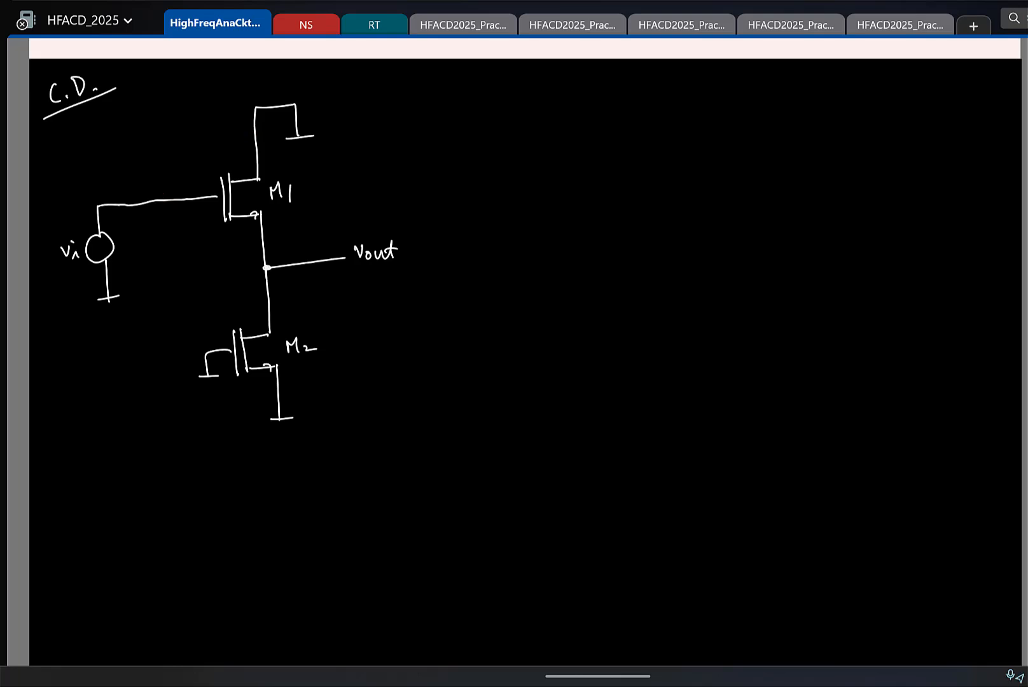
Draw and label C1 from the gate to ground and C2 from the gate to Vout.
drag(160, 201, 160, 233)
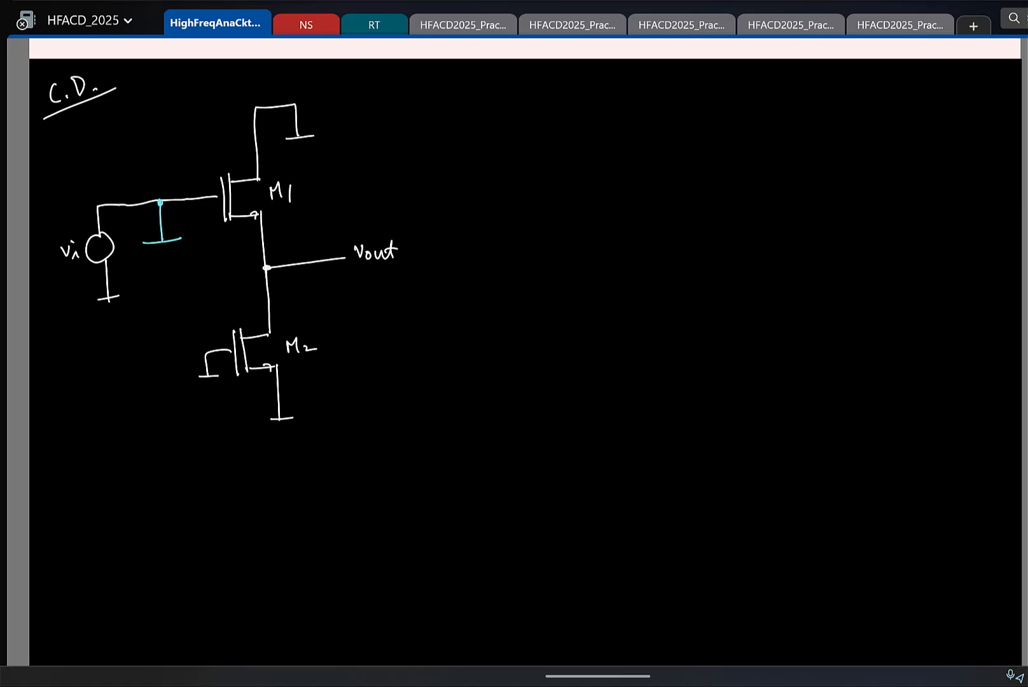
drag(164, 249, 164, 301)
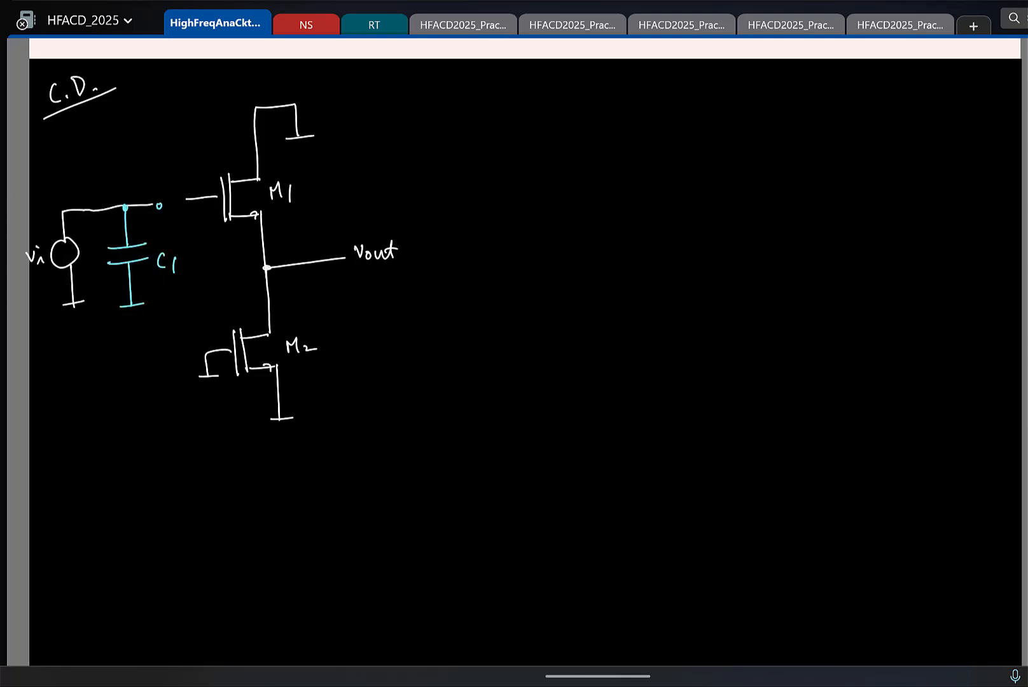
drag(151, 200, 203, 197)
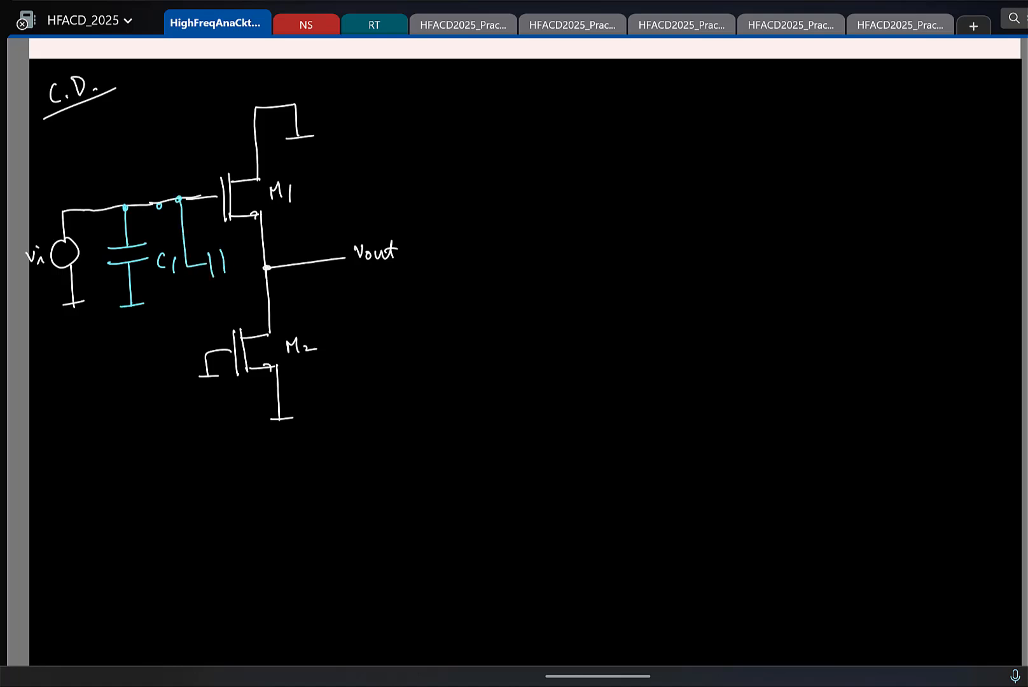
drag(226, 262, 265, 259)
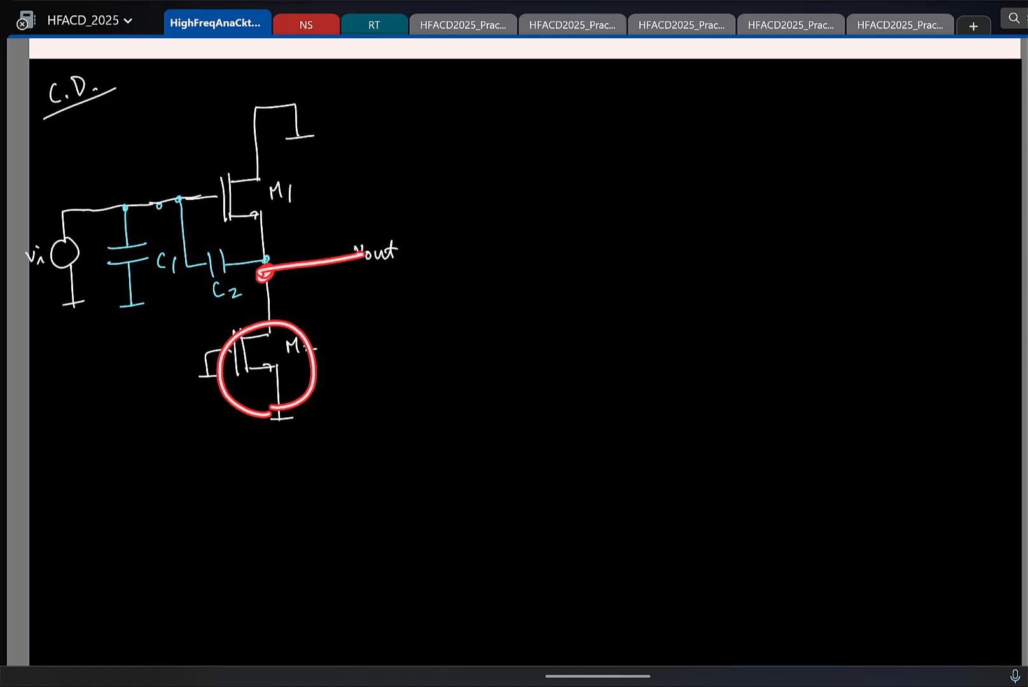
drag(269, 269, 210, 347)
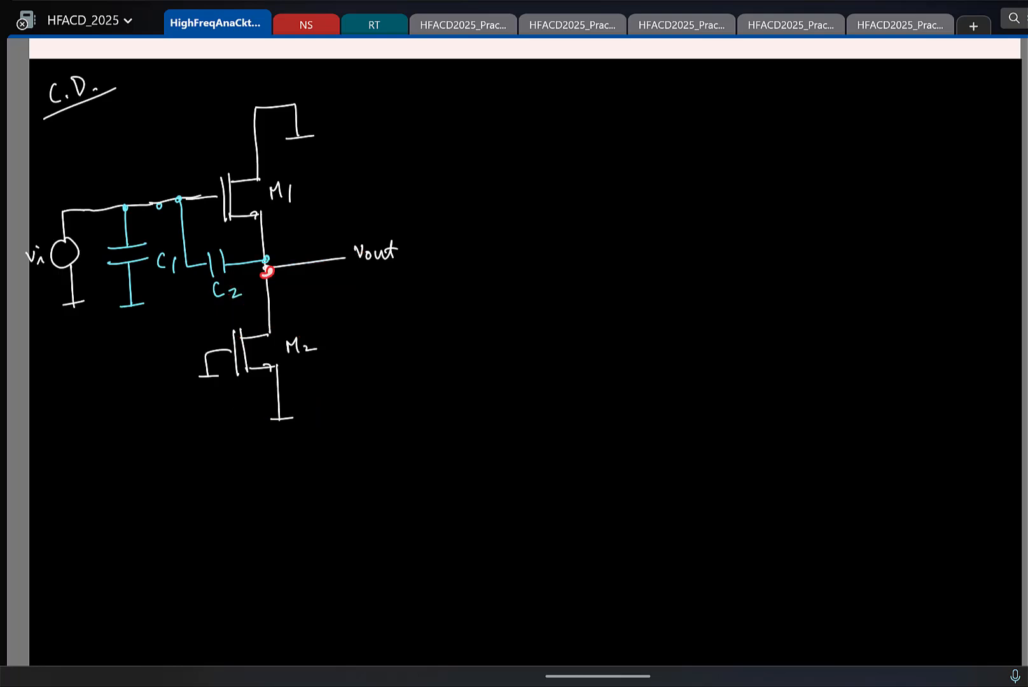
Write 'zeros' beside C.D., erase C1, and add labelled C3 from Vout to ground.
drag(267, 267, 355, 413)
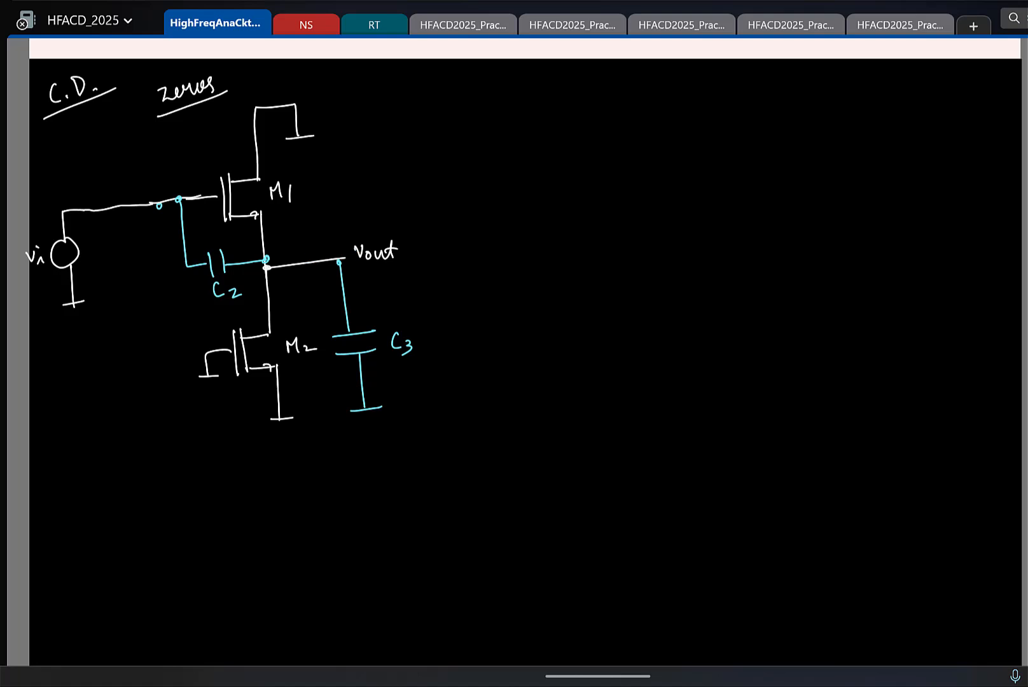
Write '1 - zero (C2 → ∞)' beneath the circuit sketch.
drag(281, 261, 367, 412)
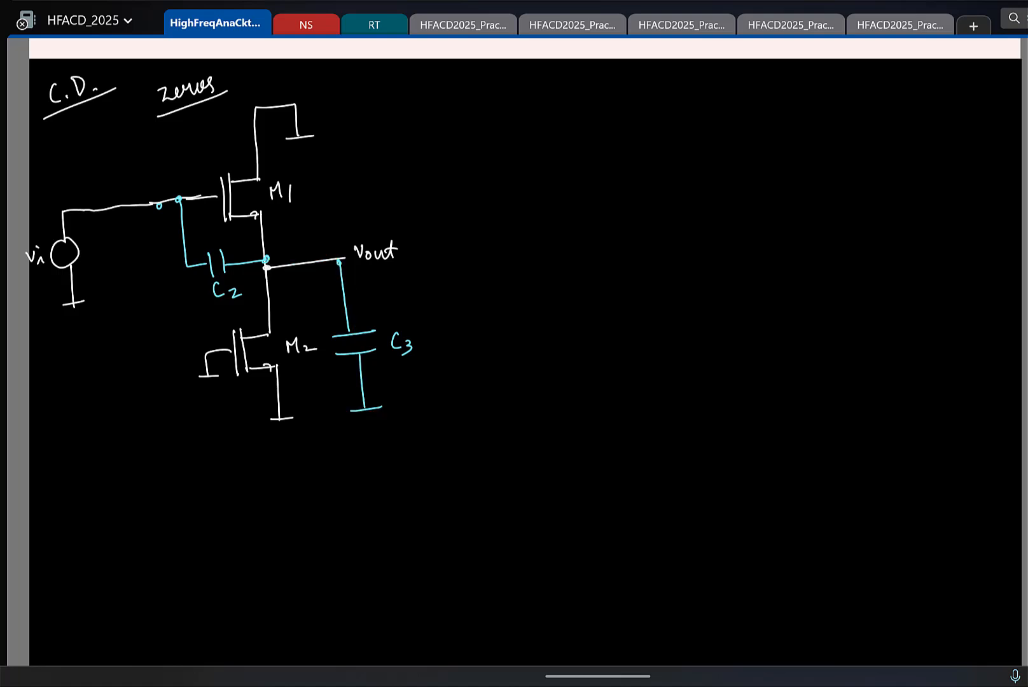
drag(177, 196, 265, 269)
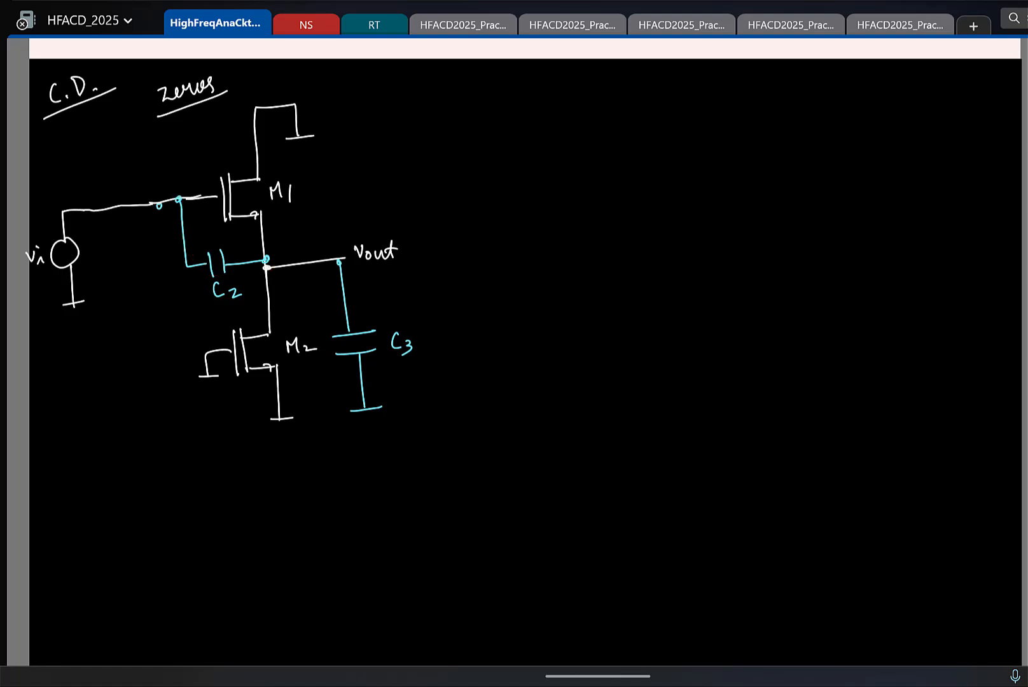
drag(177, 197, 365, 404)
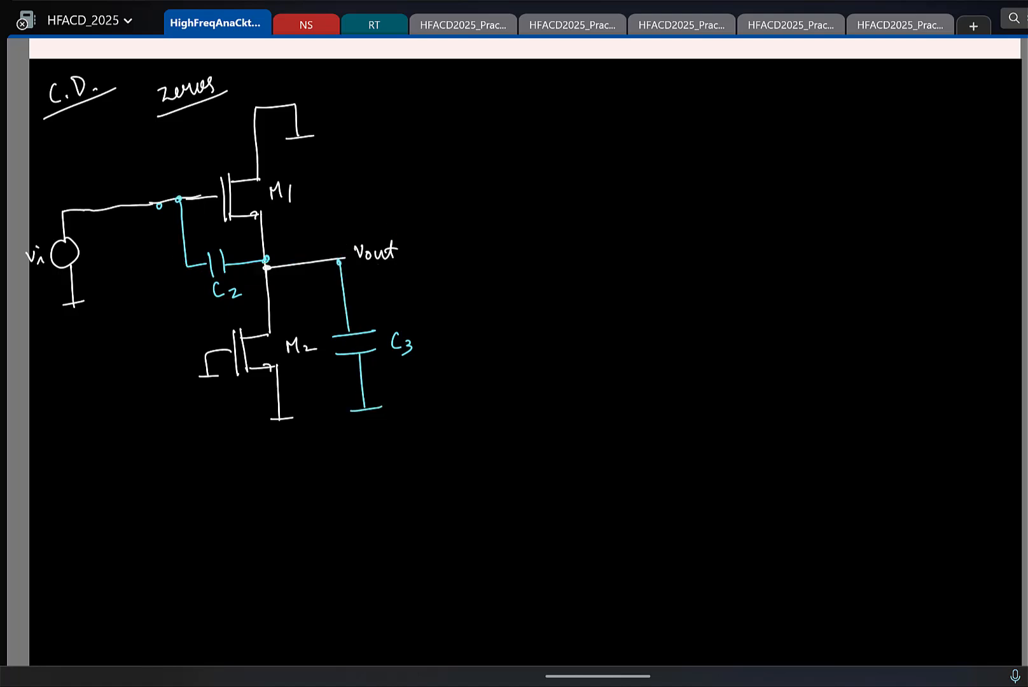
drag(84, 462, 105, 469)
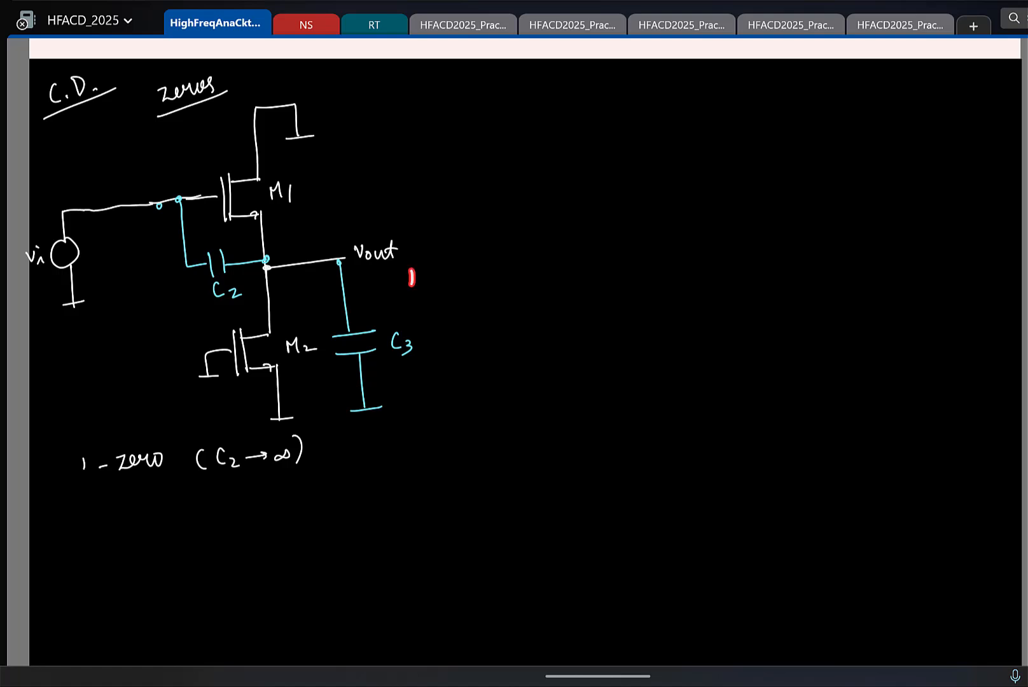
drag(409, 277, 431, 379)
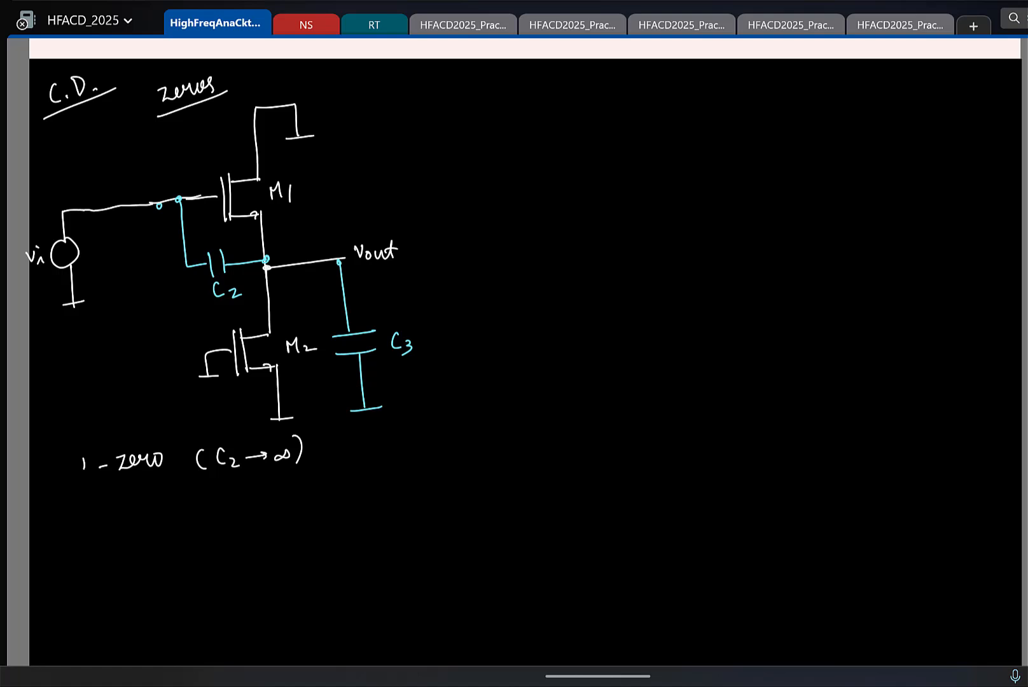
drag(300, 153, 302, 213)
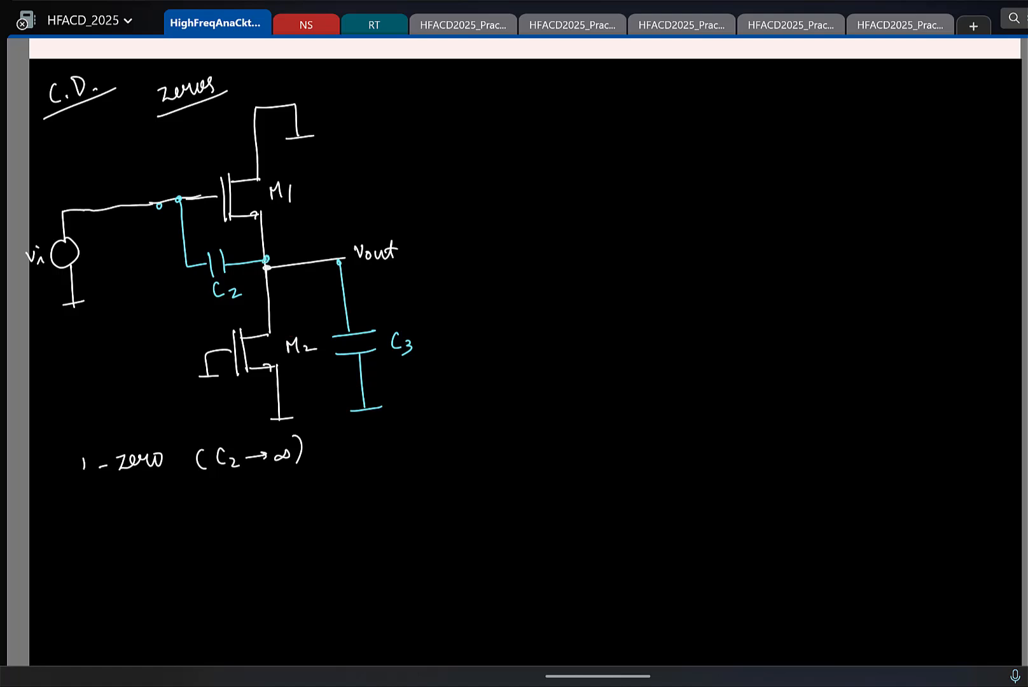
Mark M1's output node and the vi source, and label the output Vout(s) = 0.
click(266, 267)
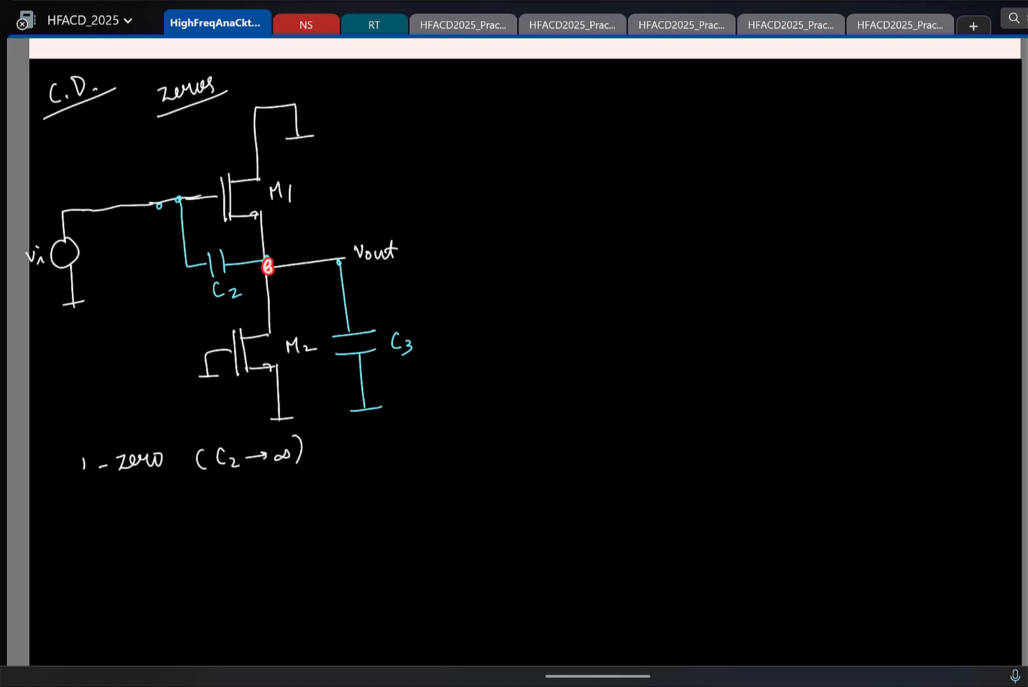
drag(283, 141, 290, 236)
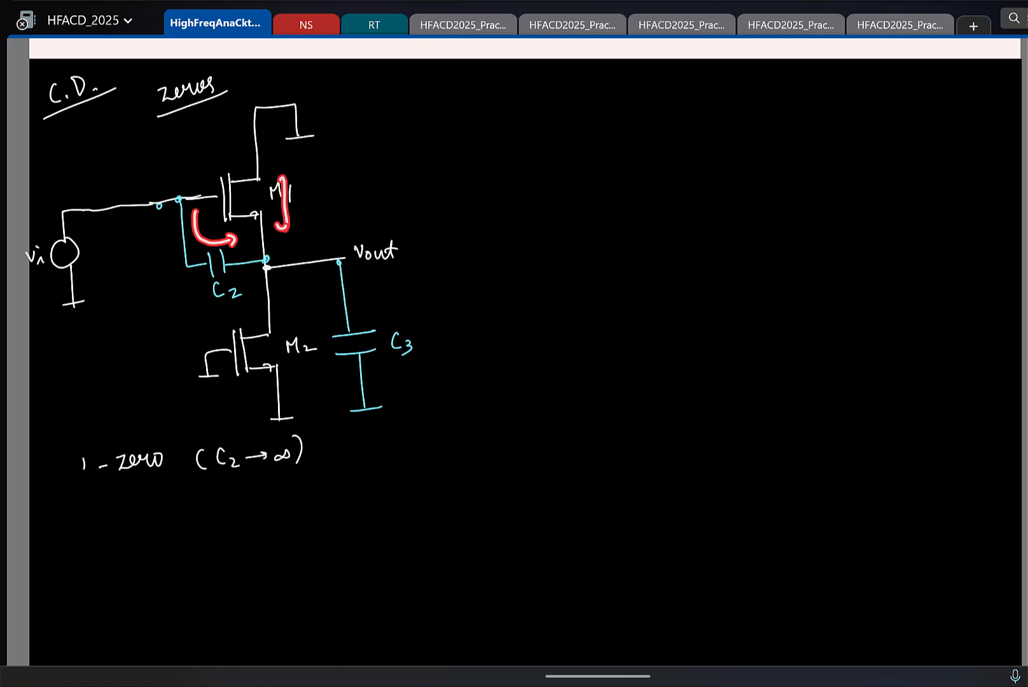
drag(197, 236, 269, 269)
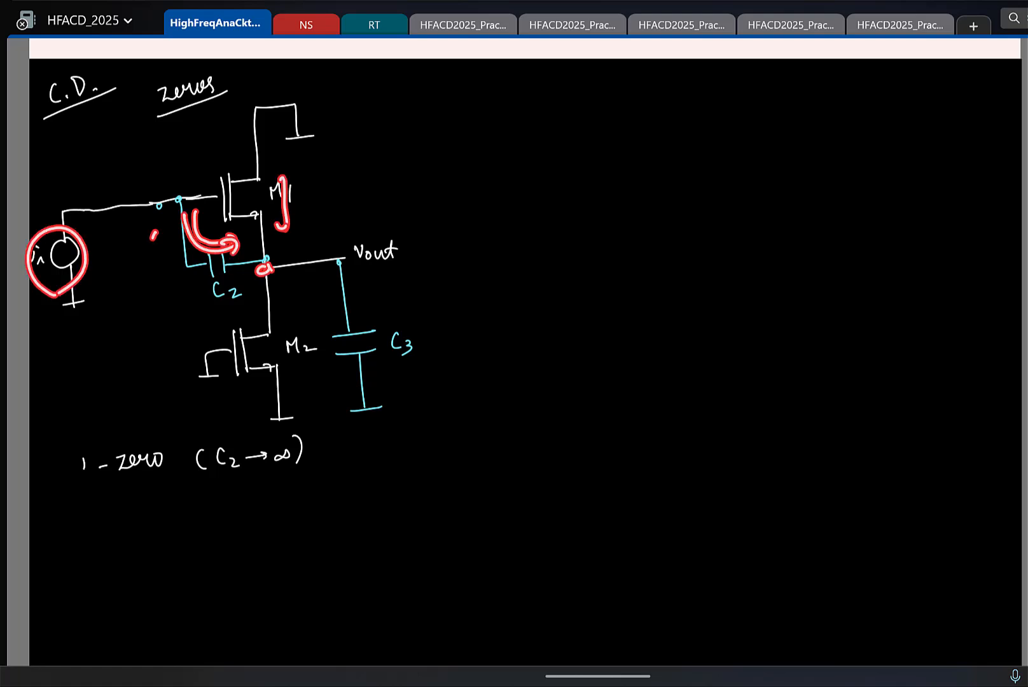
drag(279, 157, 285, 235)
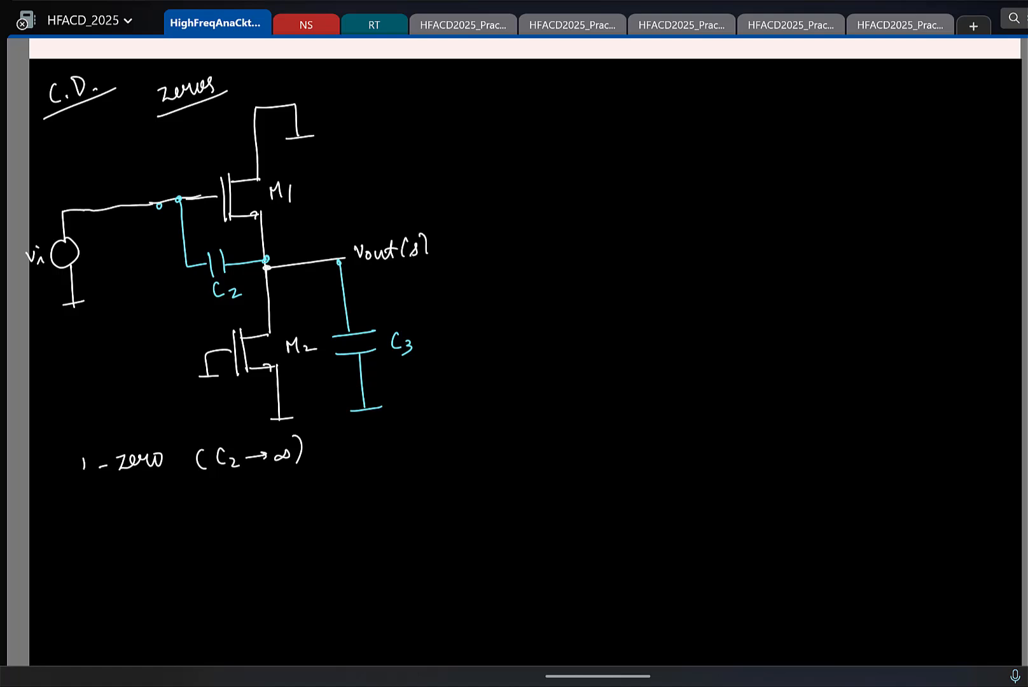
text(=0)
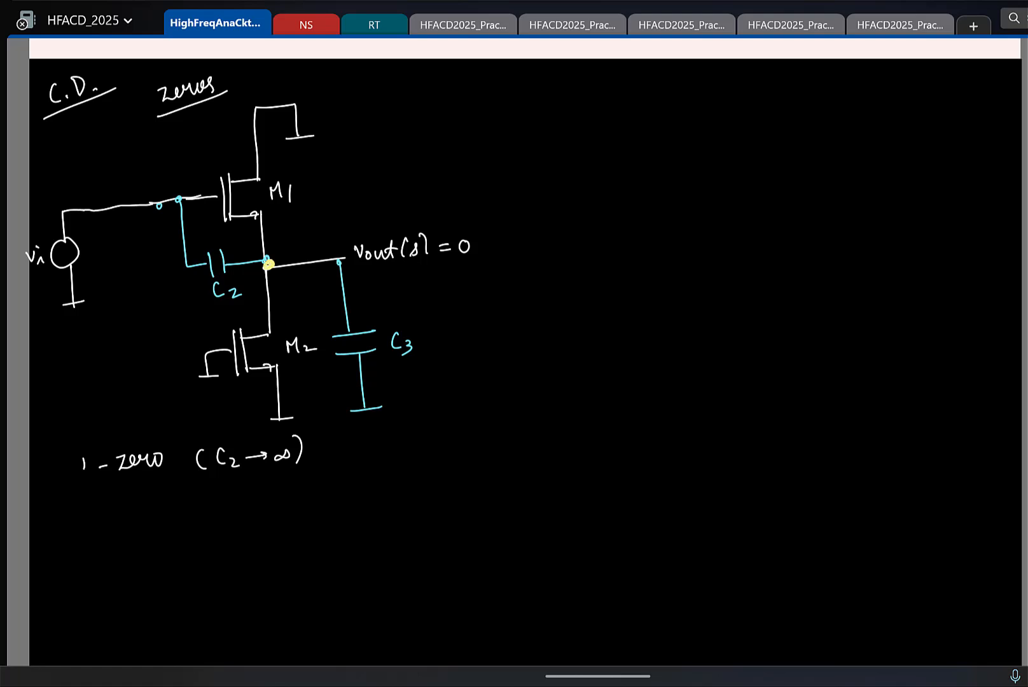
drag(262, 249, 275, 276)
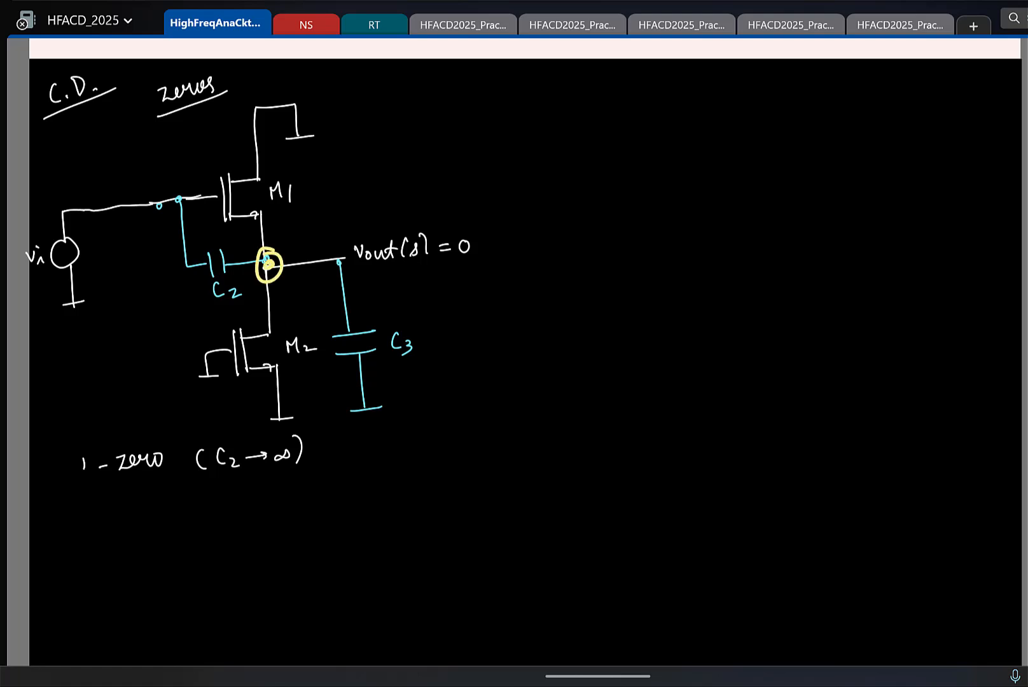
Draw current arrows at C2 and M1 and write 'vi(s) s C2 + gm' below the zero note.
drag(165, 229, 197, 285)
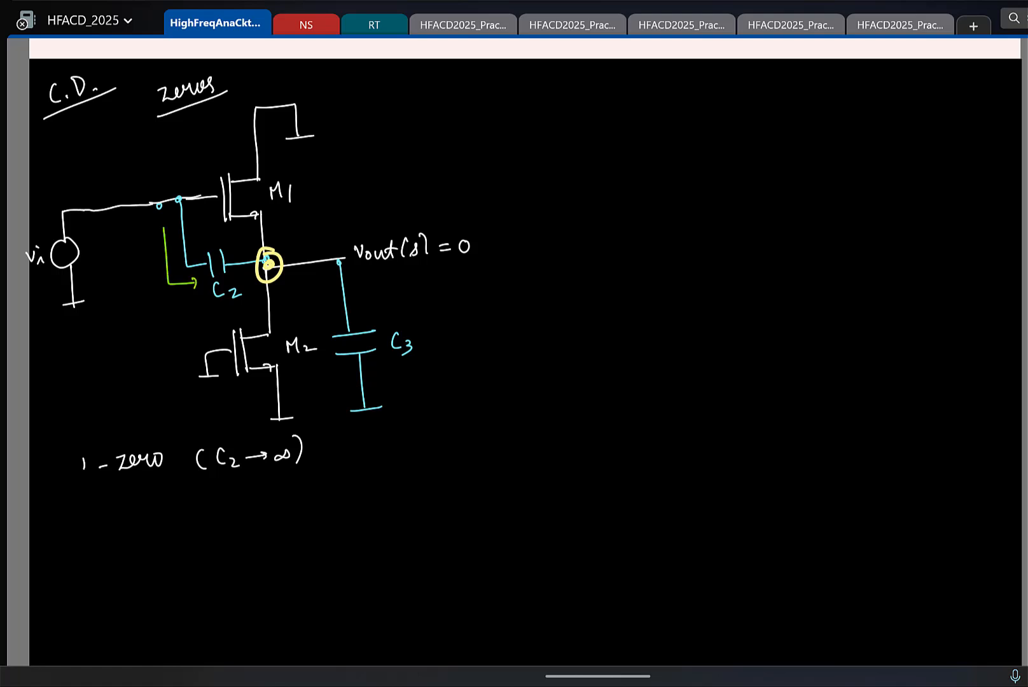
drag(49, 235, 75, 288)
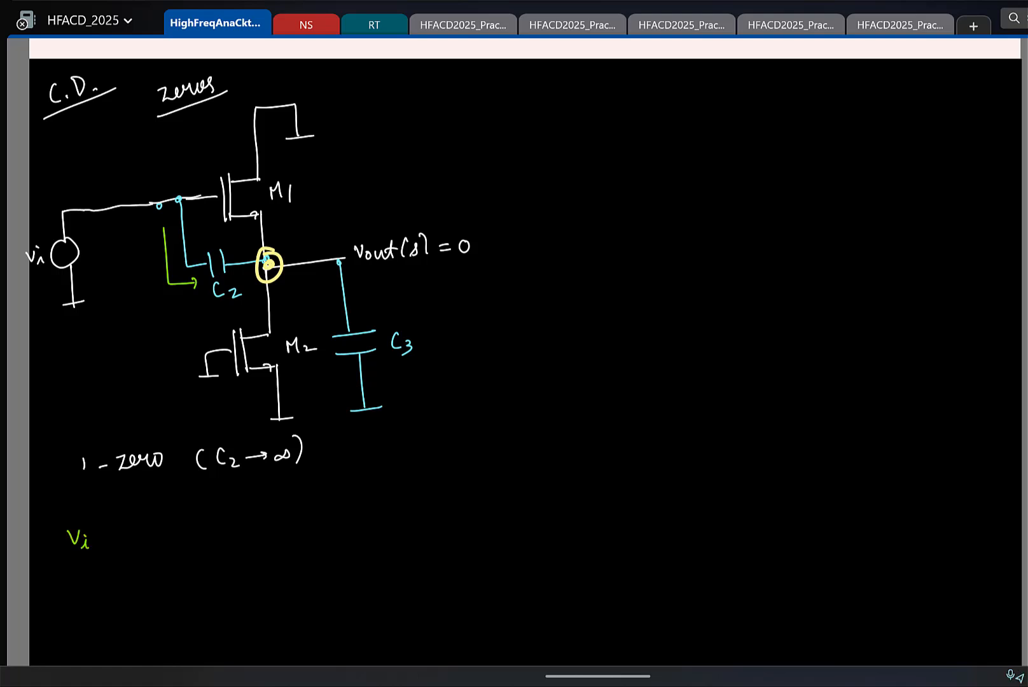
text((s))
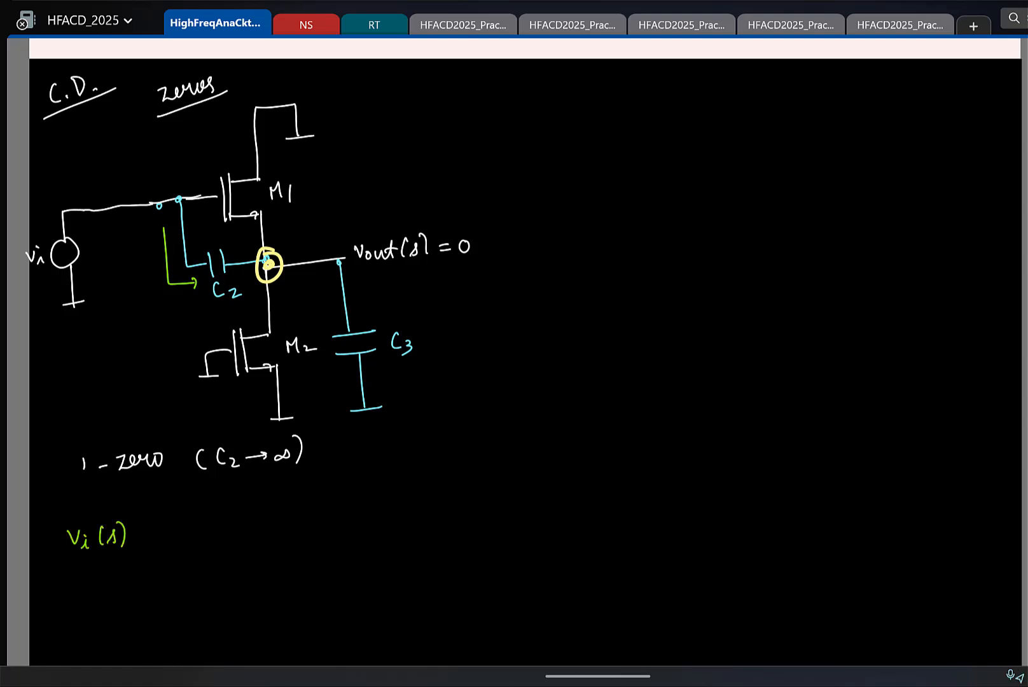
text(s C.)
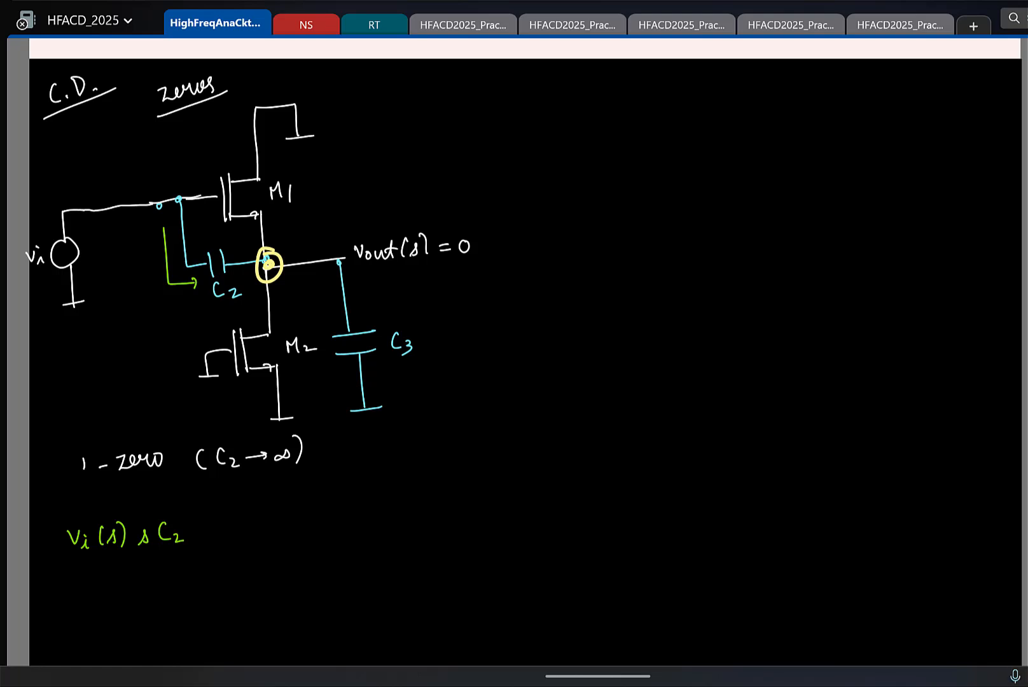
drag(302, 160, 311, 219)
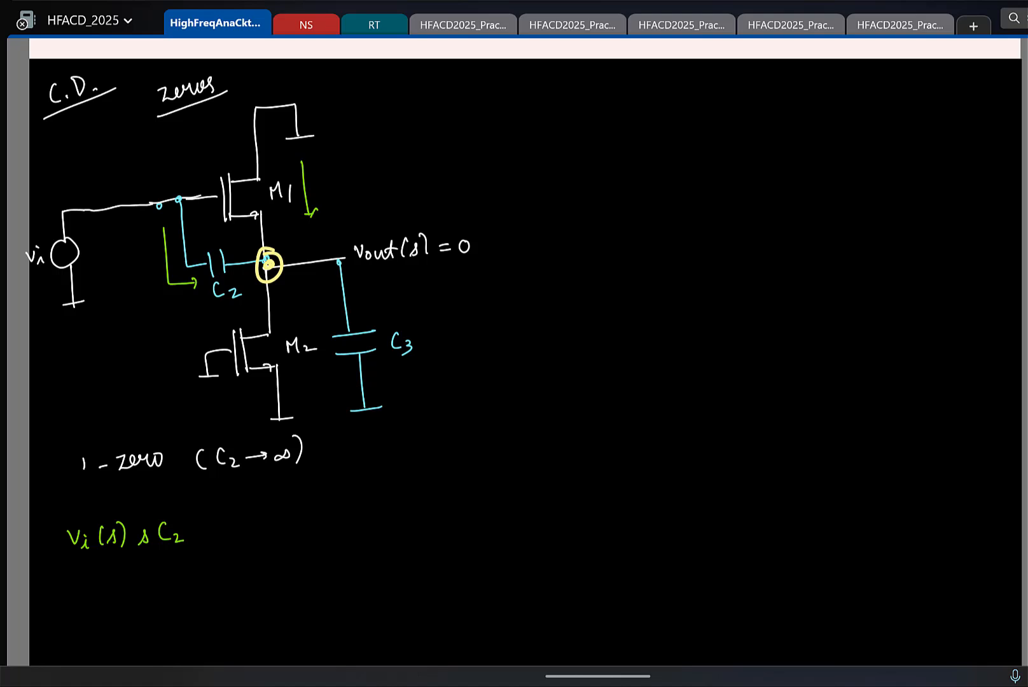
text(+ gm1 Vi(s) =)
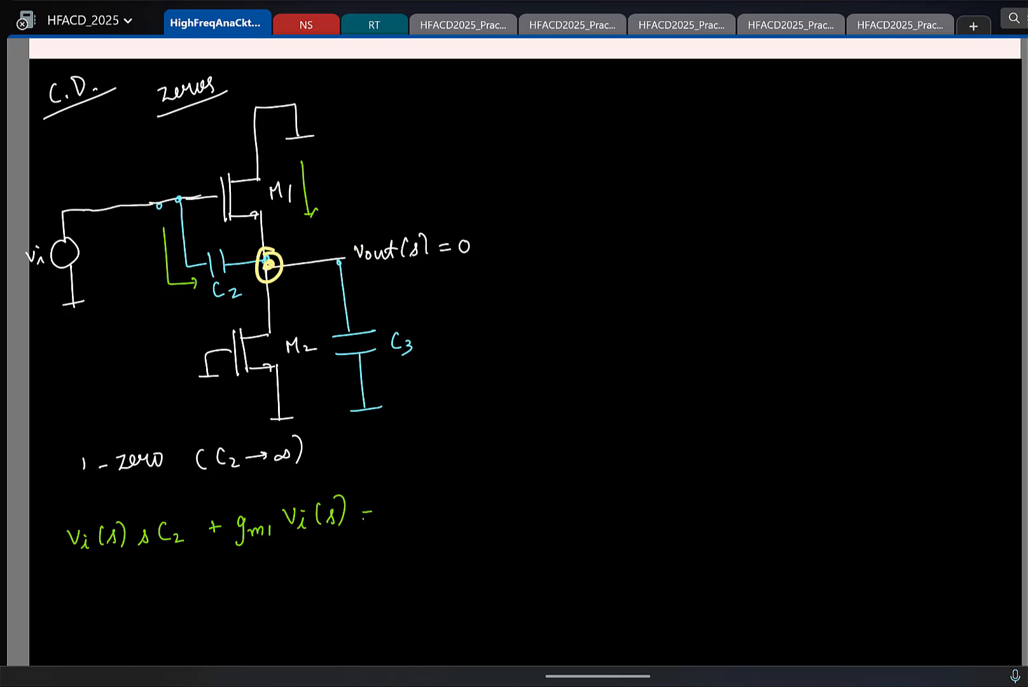
End the equation with '= 0', conclude s = -gm1/C2, and draw a vertical divider.
click(367, 517)
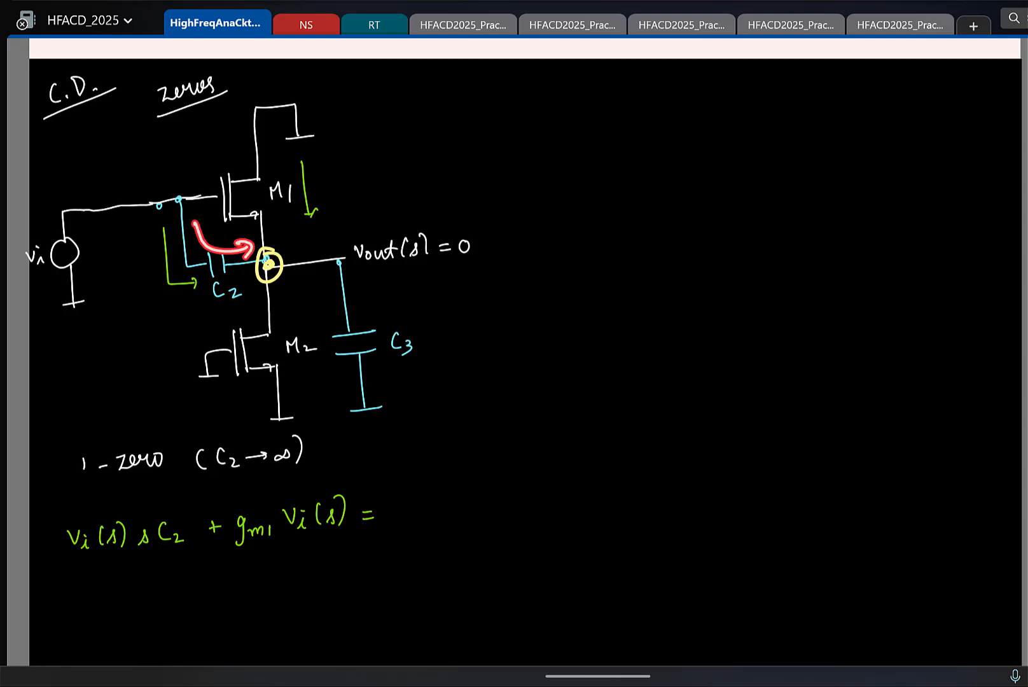
drag(292, 157, 292, 249)
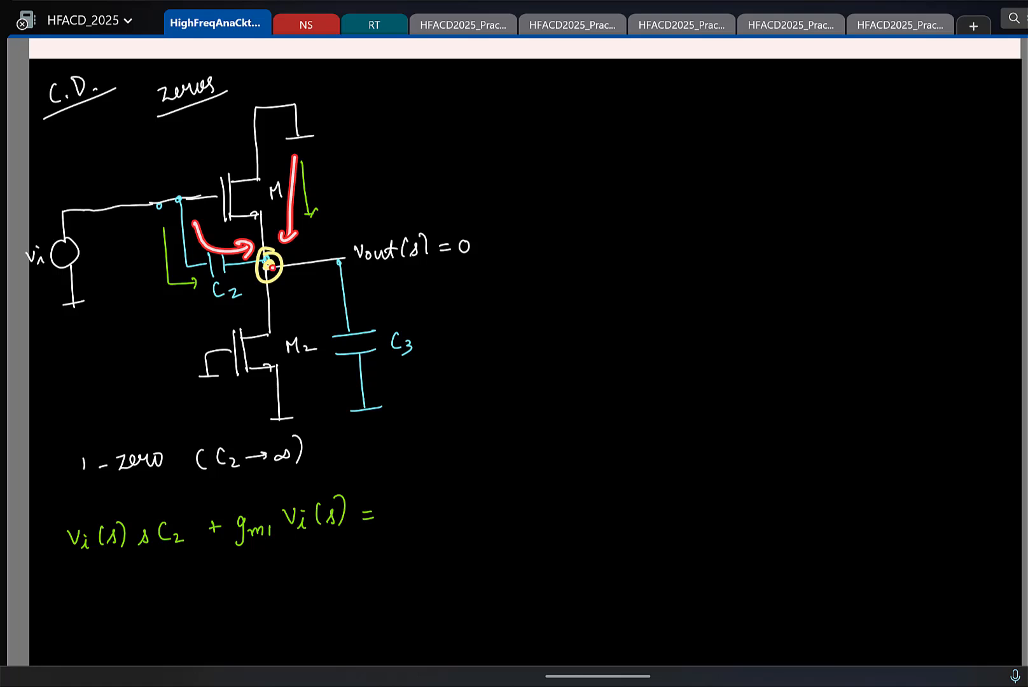
drag(269, 262, 322, 308)
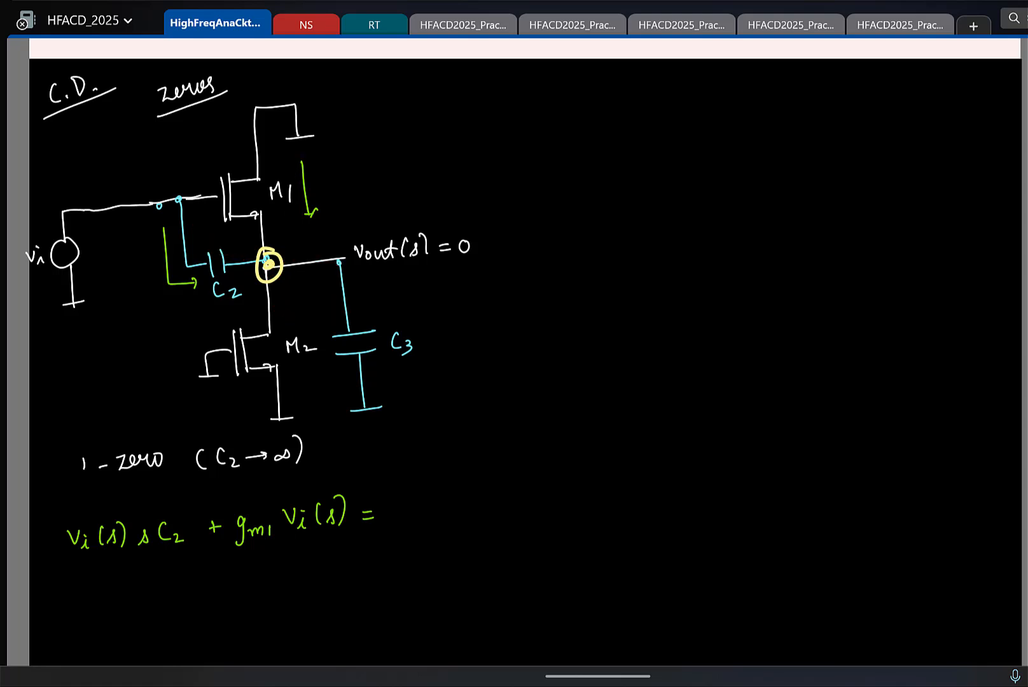
text(0)
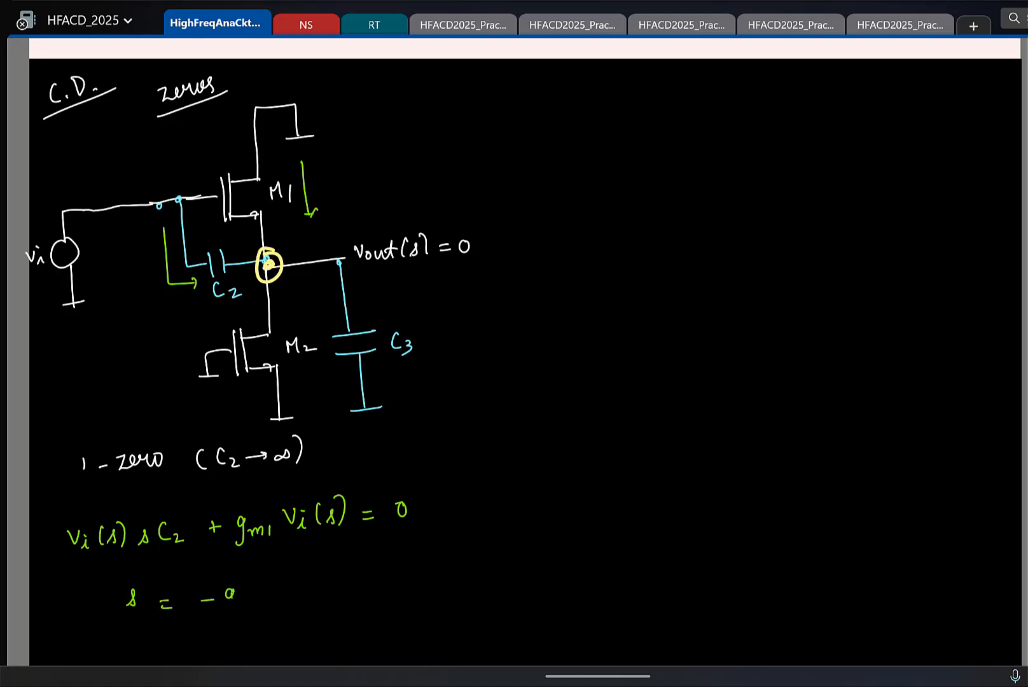
text(gm1/C2)
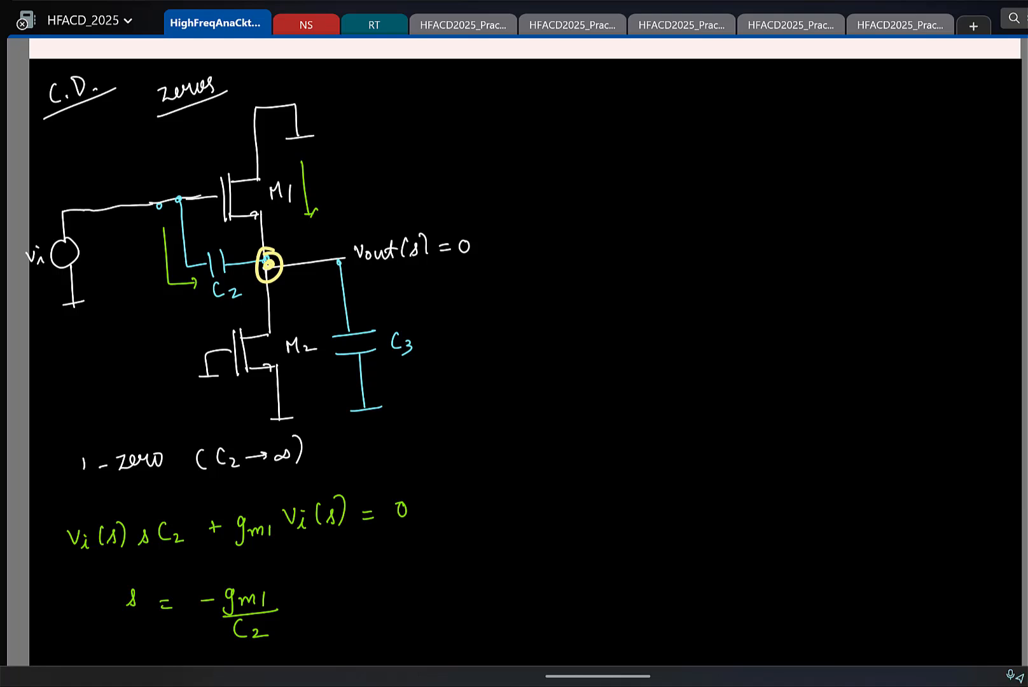
drag(500, 64, 505, 370)
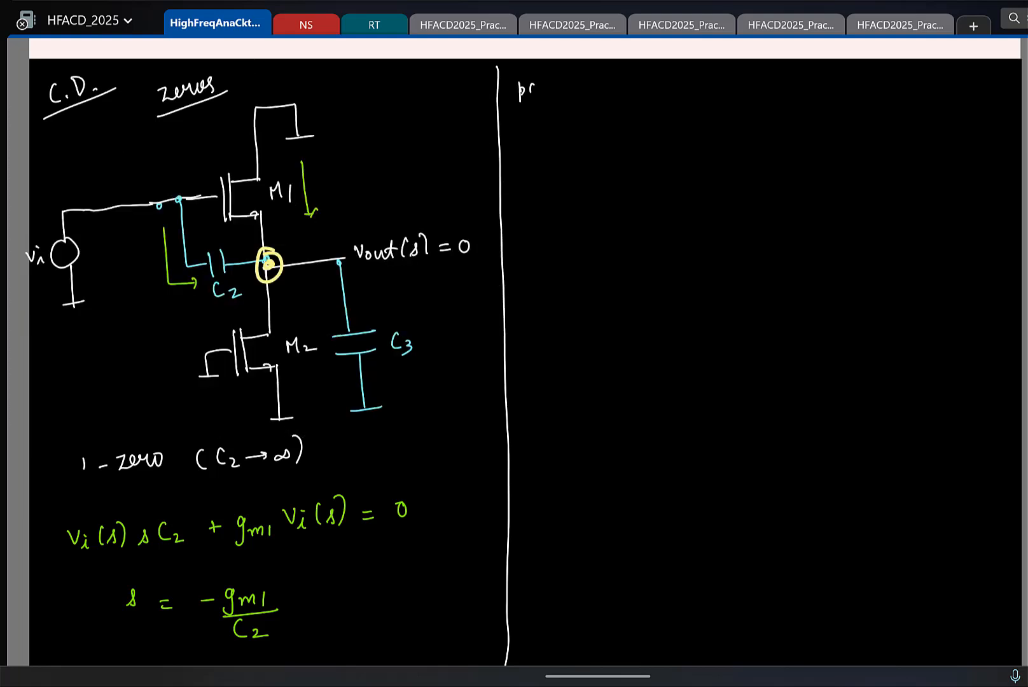
Write the 'poles' heading and redraw the circuit with grounded input and output labelled '+ C2'.
text(poles)
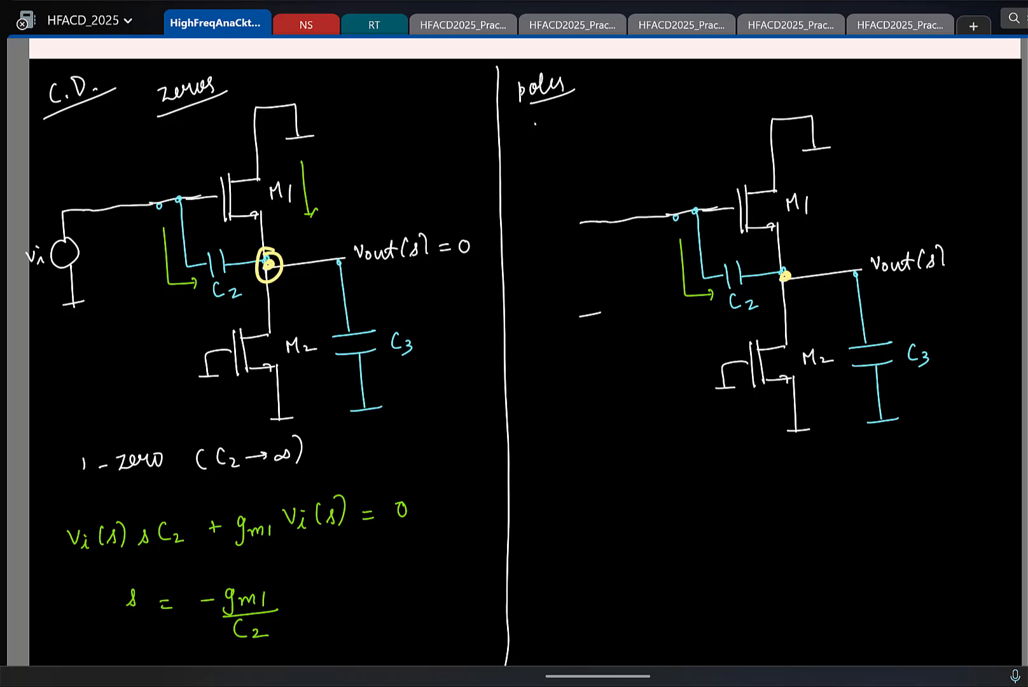
drag(583, 227, 583, 321)
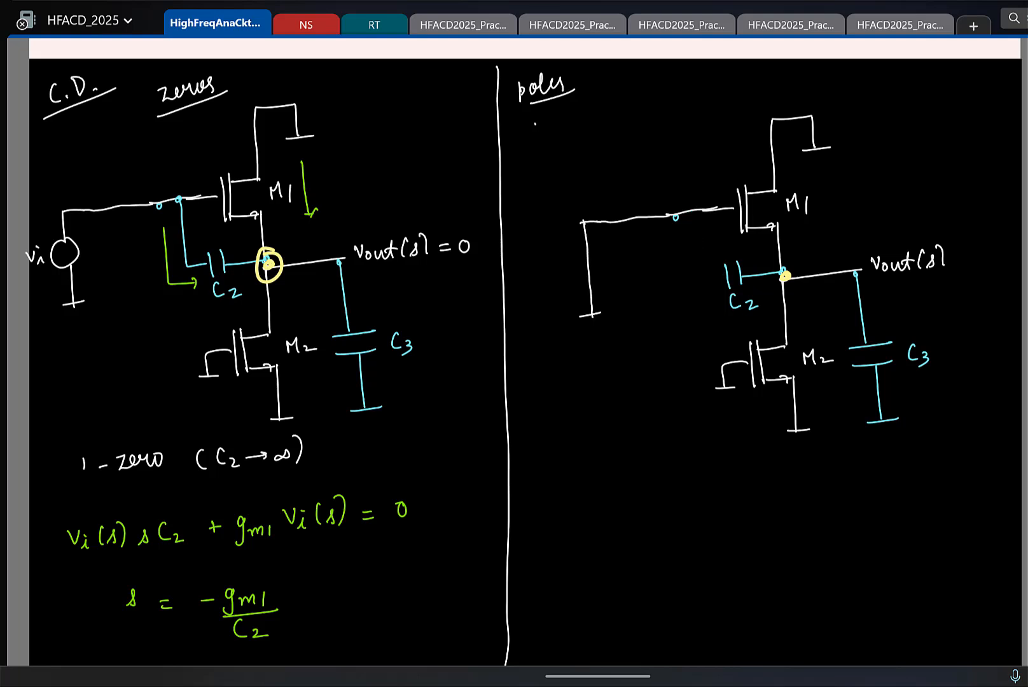
drag(695, 210, 694, 282)
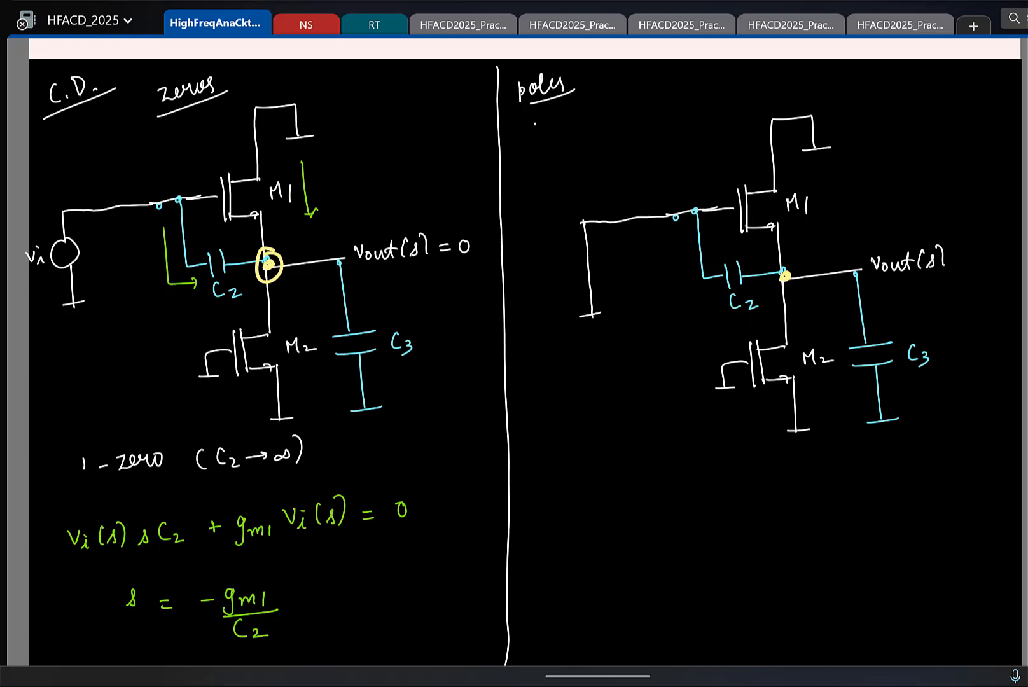
text(+ C_2)
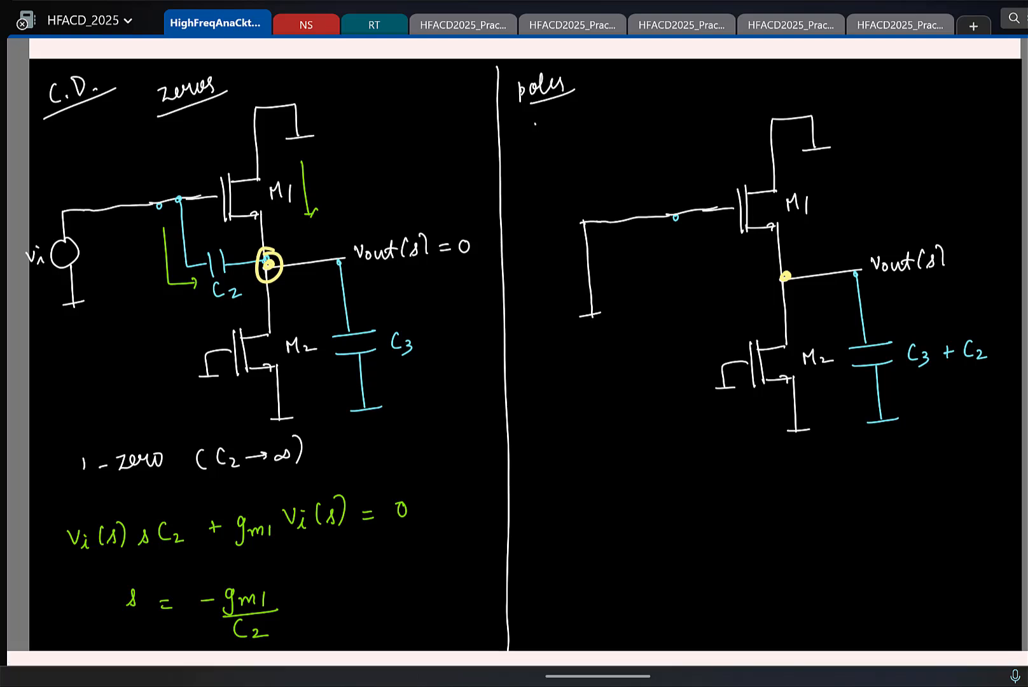
Write 'p1 =' with a fraction bar over 'C3 + C2' and mark the M1–output node.
drag(563, 466, 950, 457)
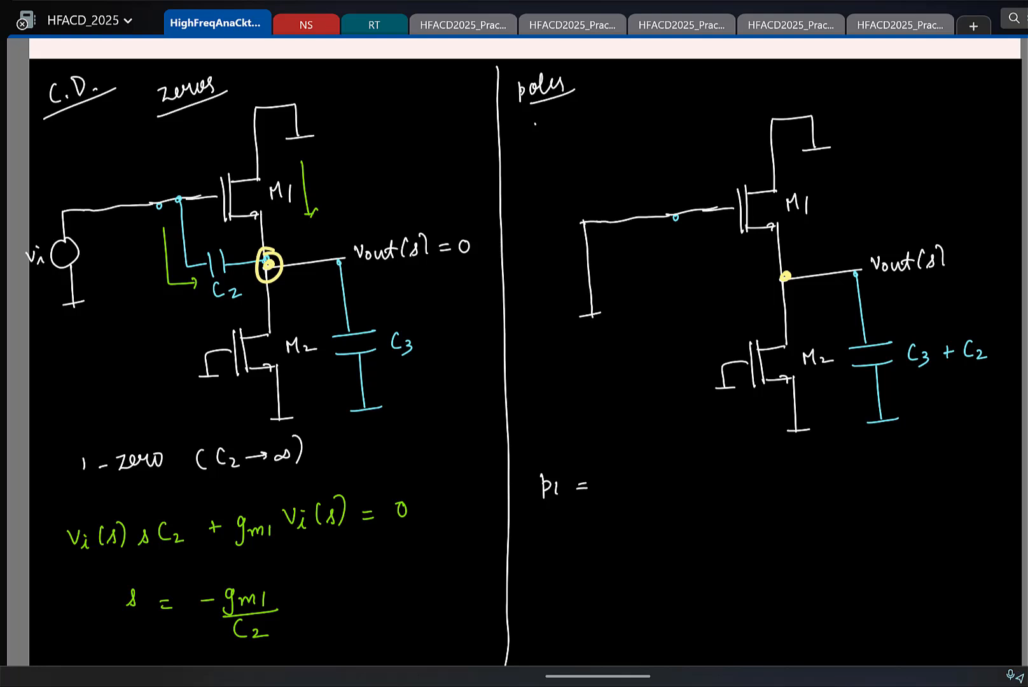
drag(616, 506, 763, 492)
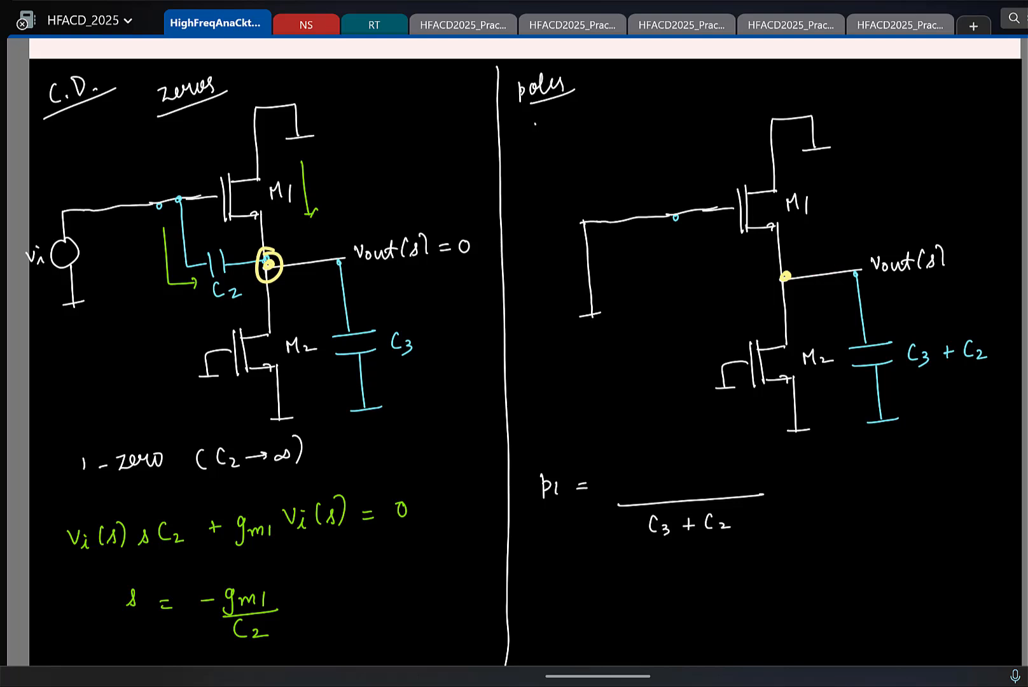
drag(807, 275, 800, 321)
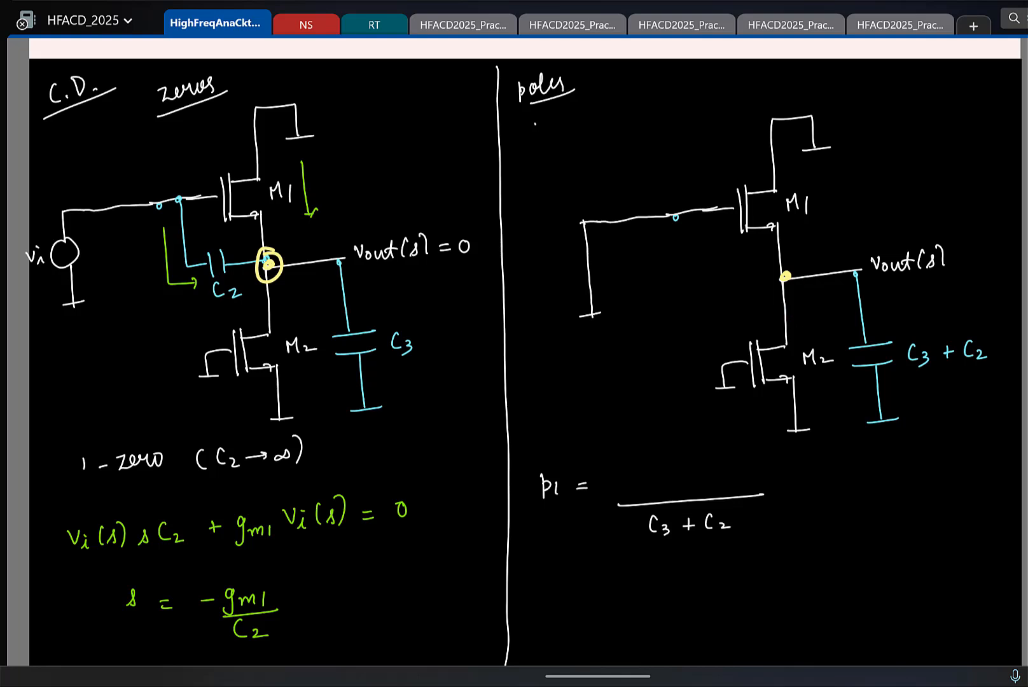
drag(787, 275, 799, 246)
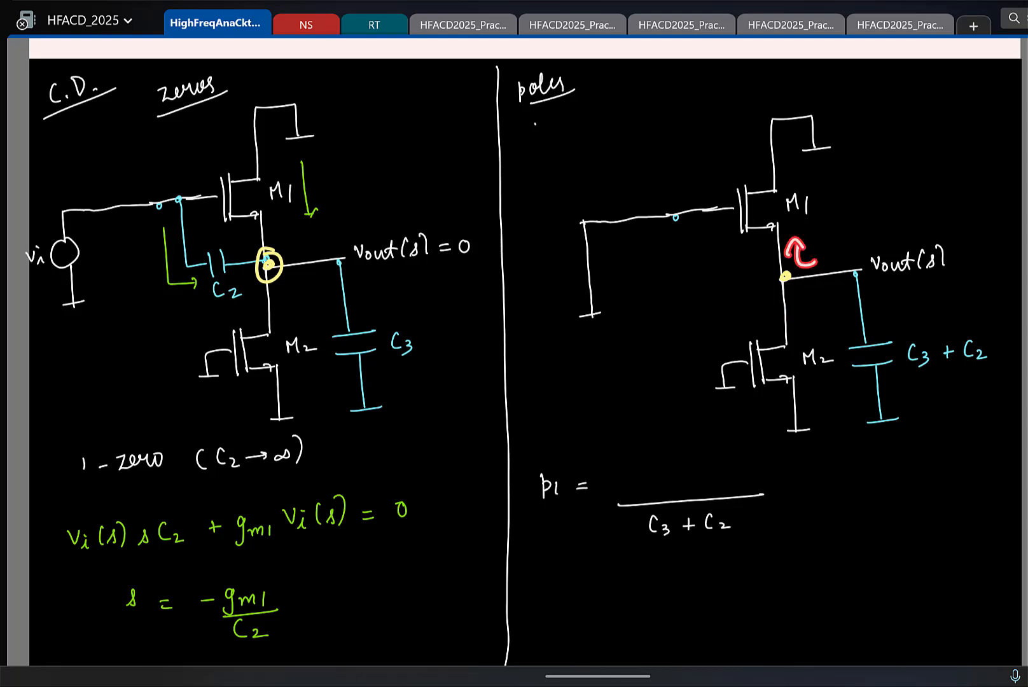
click(801, 255)
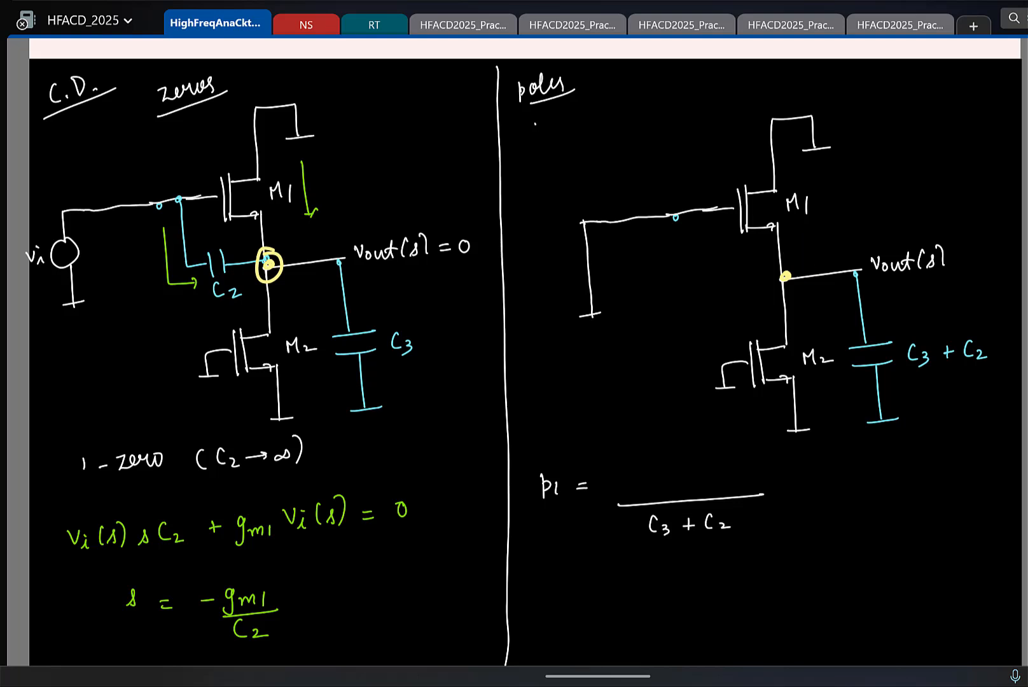